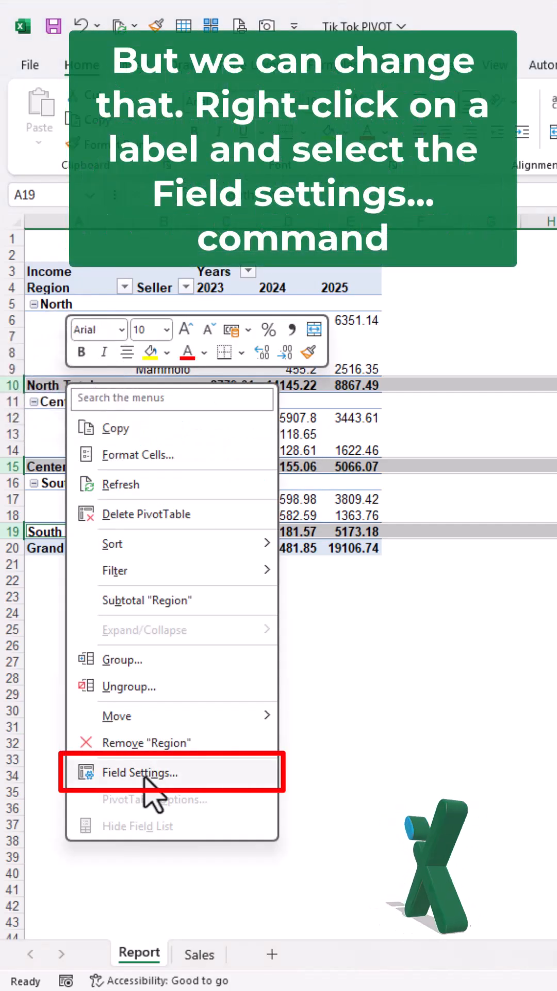
Set the Region field's subtotals to None so North, Center and South show no subtotal rows
left_click(139, 772)
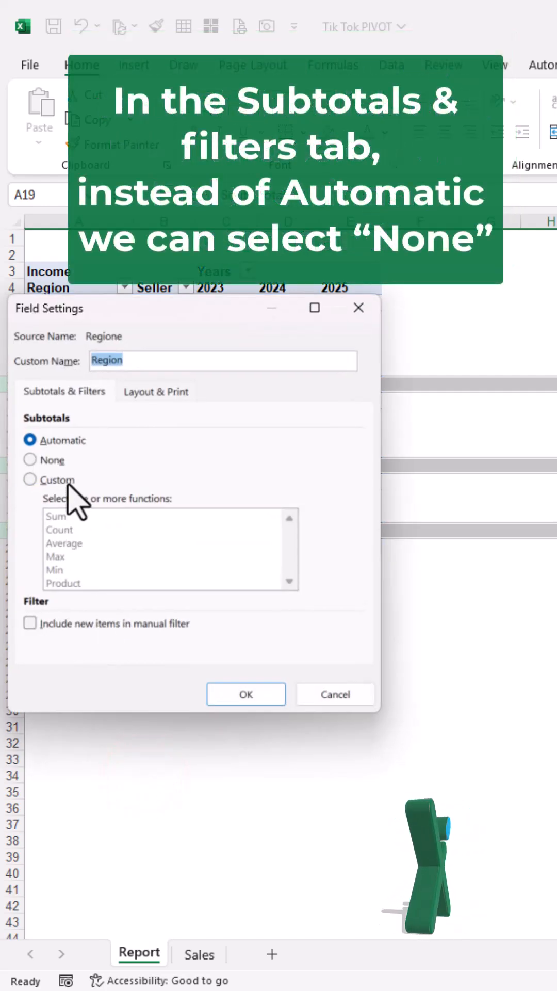
left_click(30, 459)
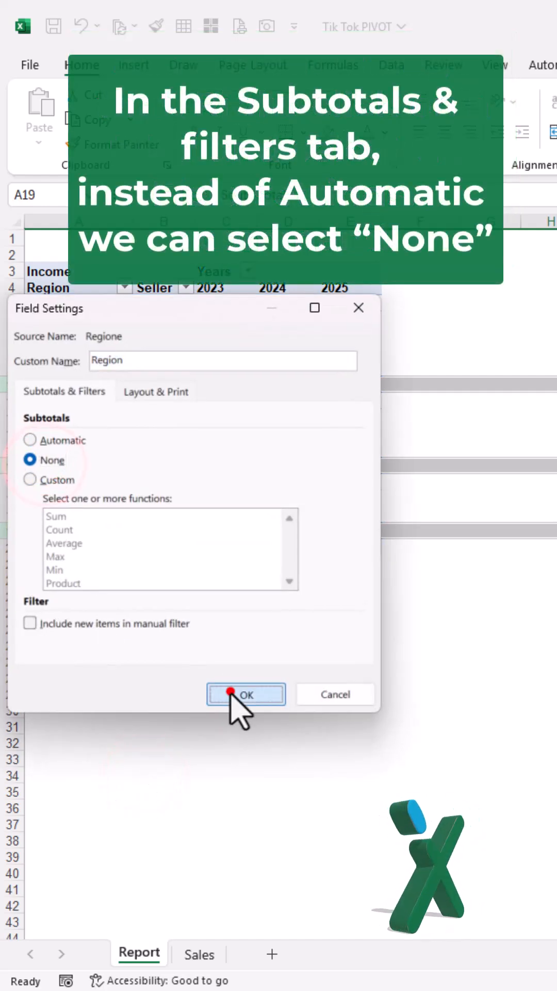
left_click(246, 694)
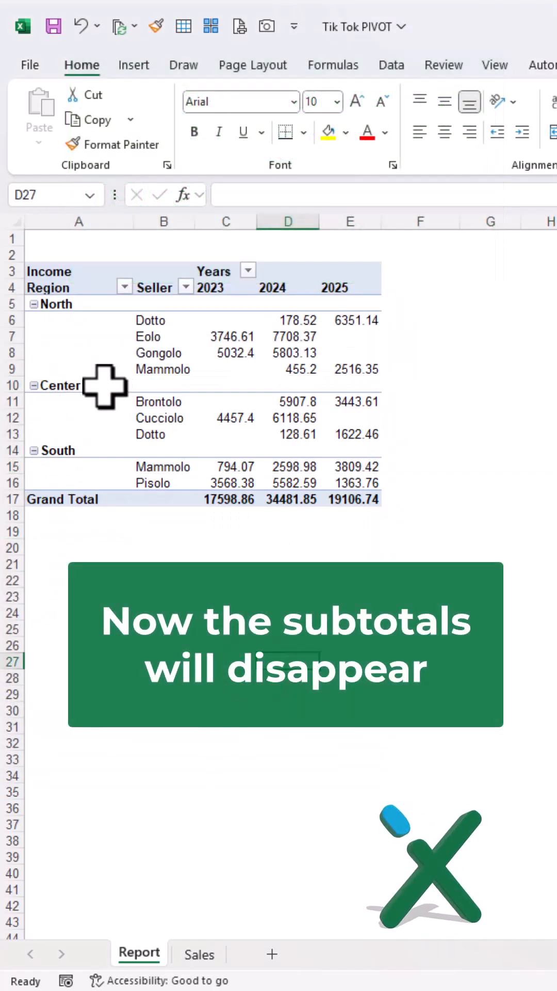
Give the Region field custom subtotals showing both Sum and Average under each region
right_click(59, 385)
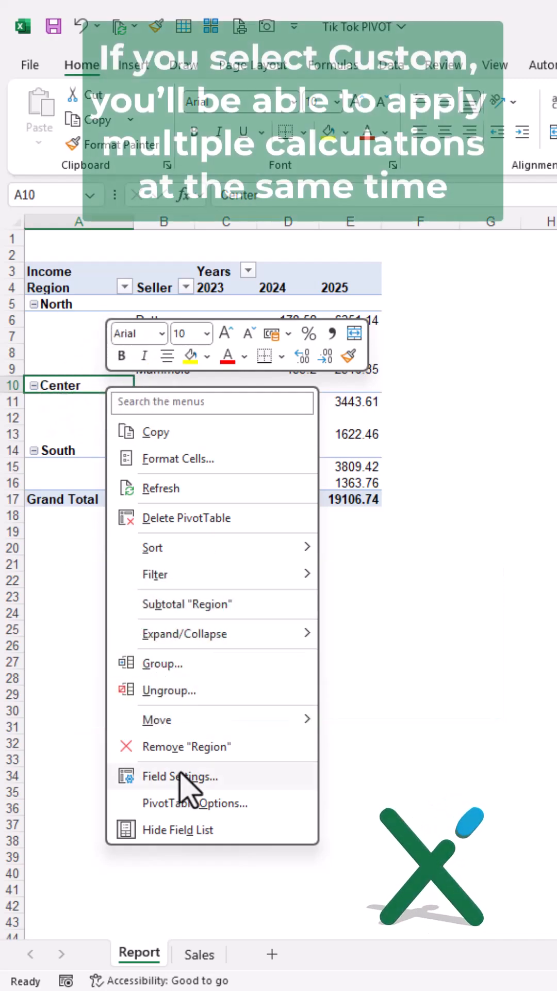
left_click(181, 776)
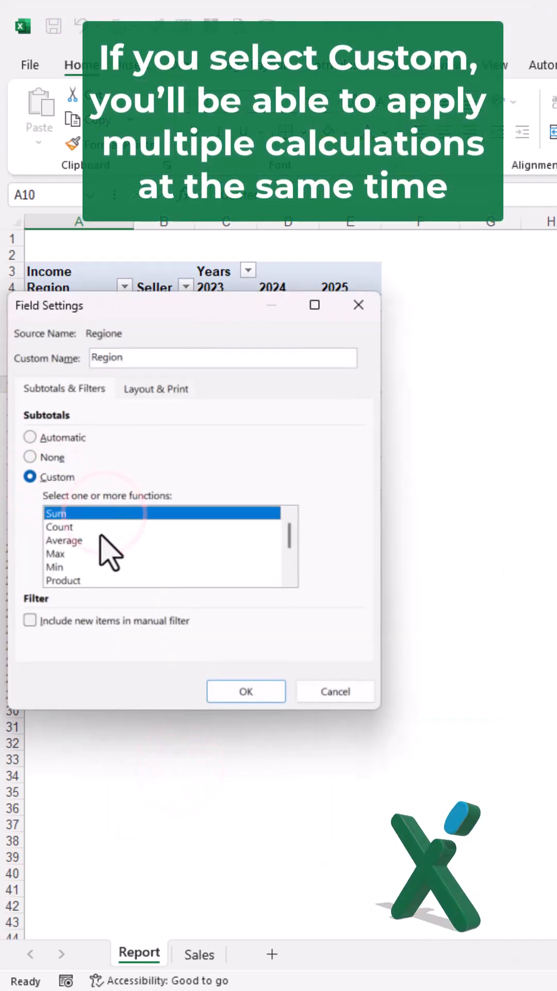
left_click(64, 540)
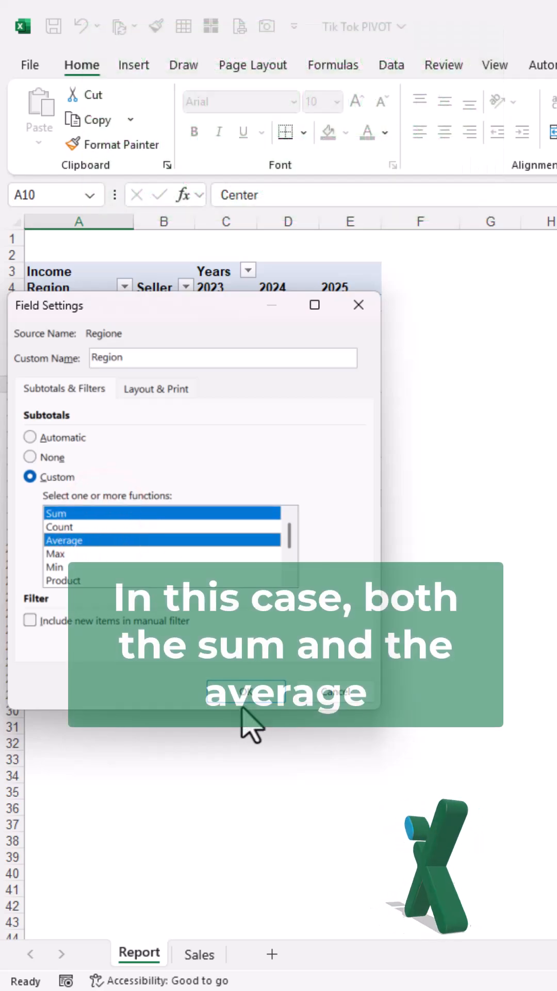
left_click(292, 693)
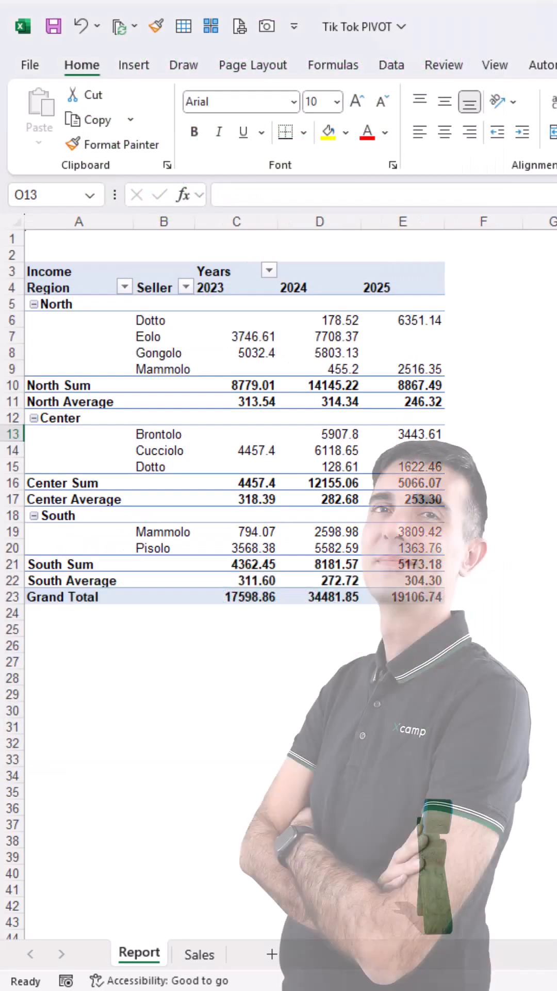